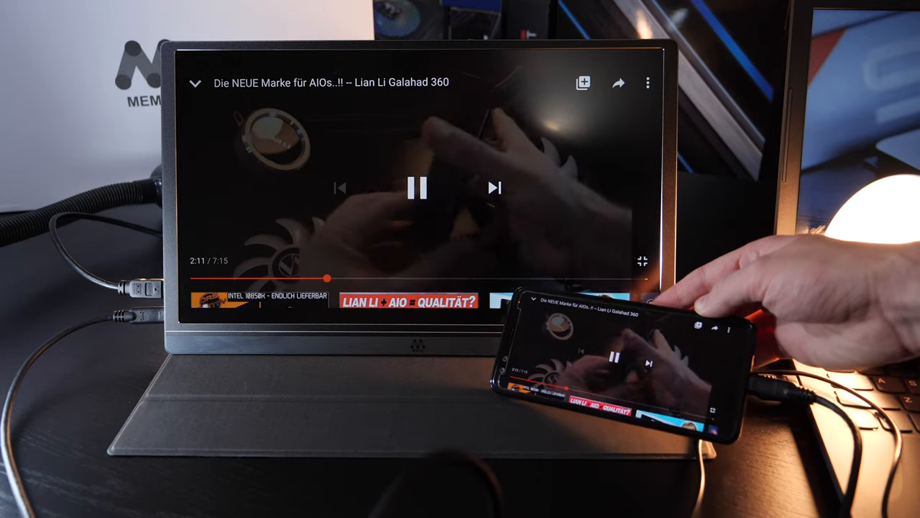
# - Hide the player controls over the Lian Li Galahad 360 review video so it plays unobstructed
pyautogui.click(418, 189)
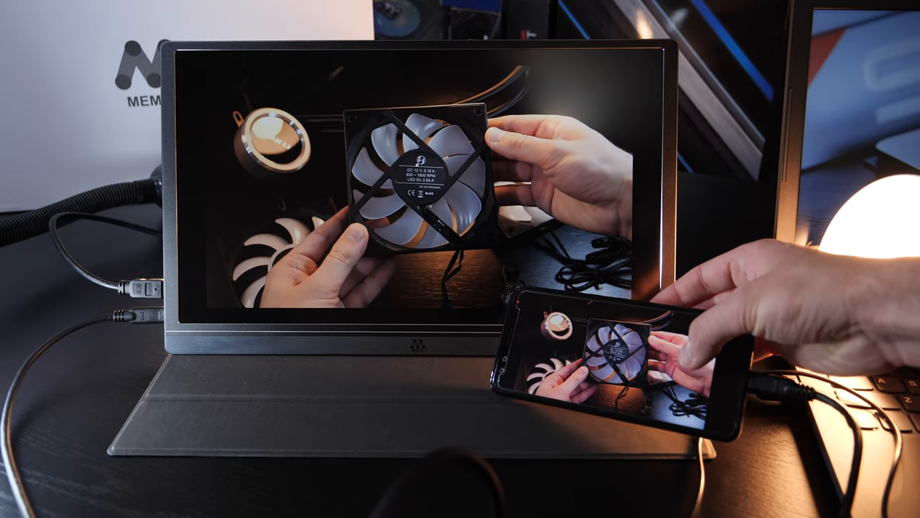